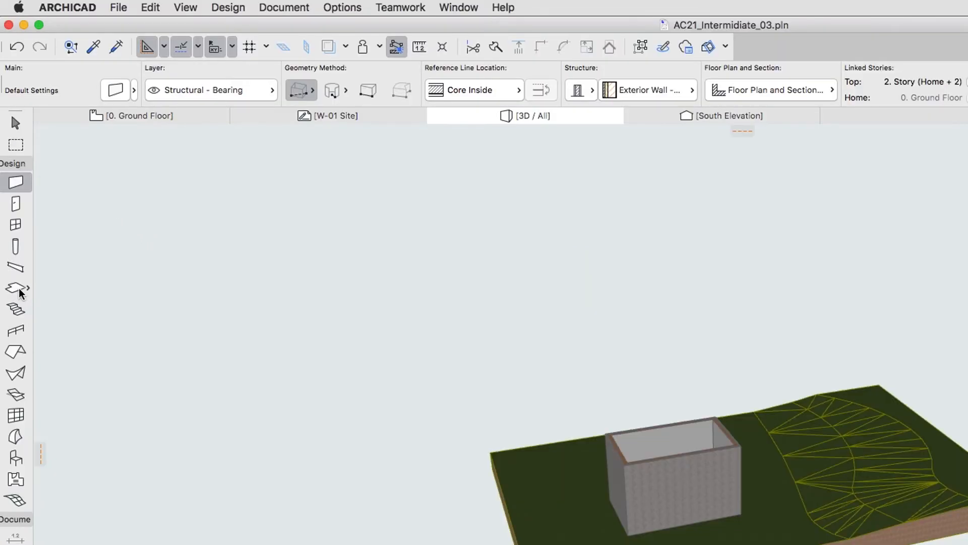
Activate the Slab tool in the Toolbox
{"action": "left_click", "coordinate": [15, 288]}
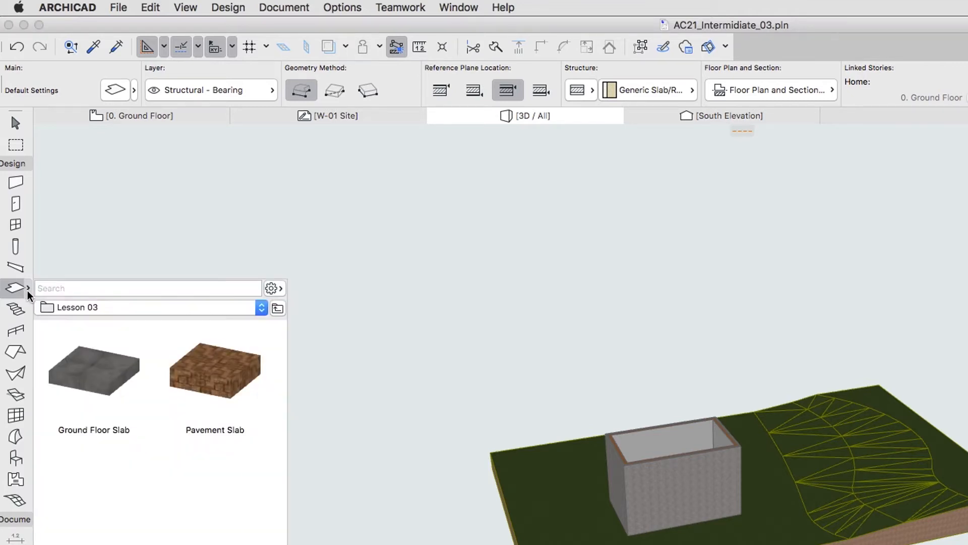
{"action": "mouse_move", "coordinate": [77, 370]}
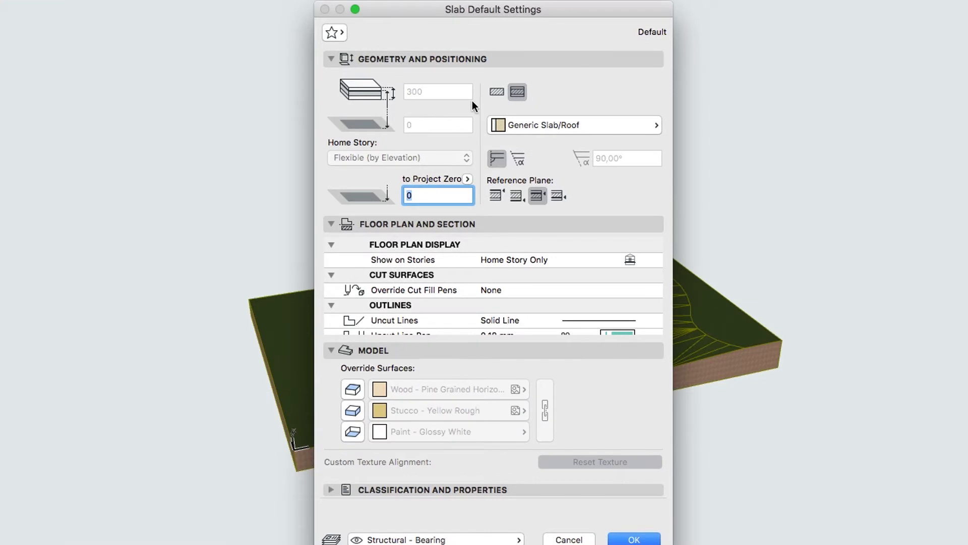
Set the default slab to basic Concrete - Structural, 200 thick, -100 to Project Zero
{"action": "left_click", "coordinate": [496, 91]}
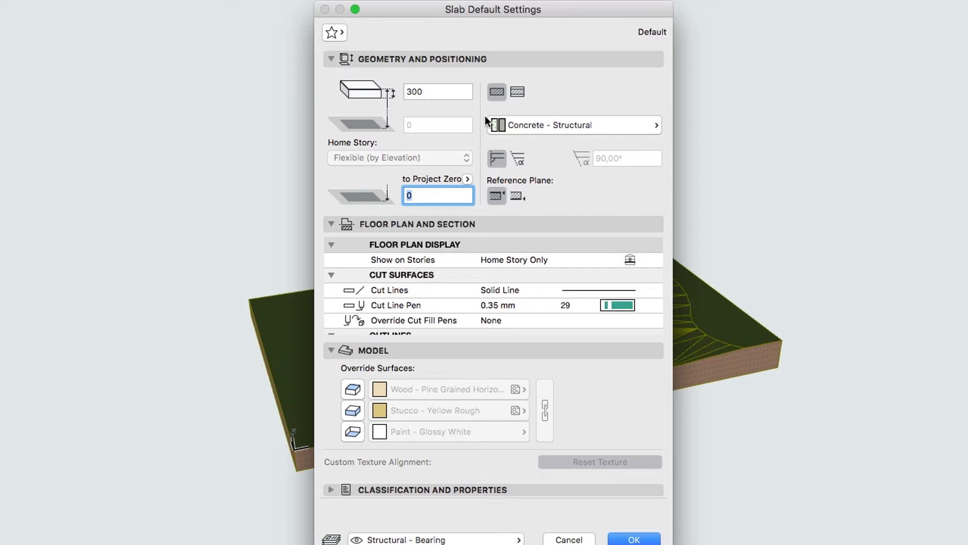
{"action": "left_click", "coordinate": [437, 91]}
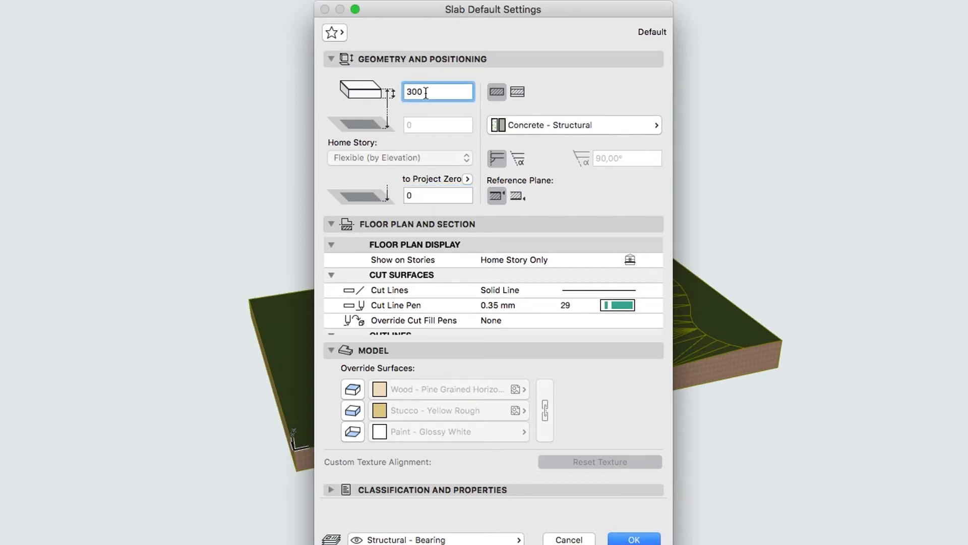
{"action": "type", "text": "700"}
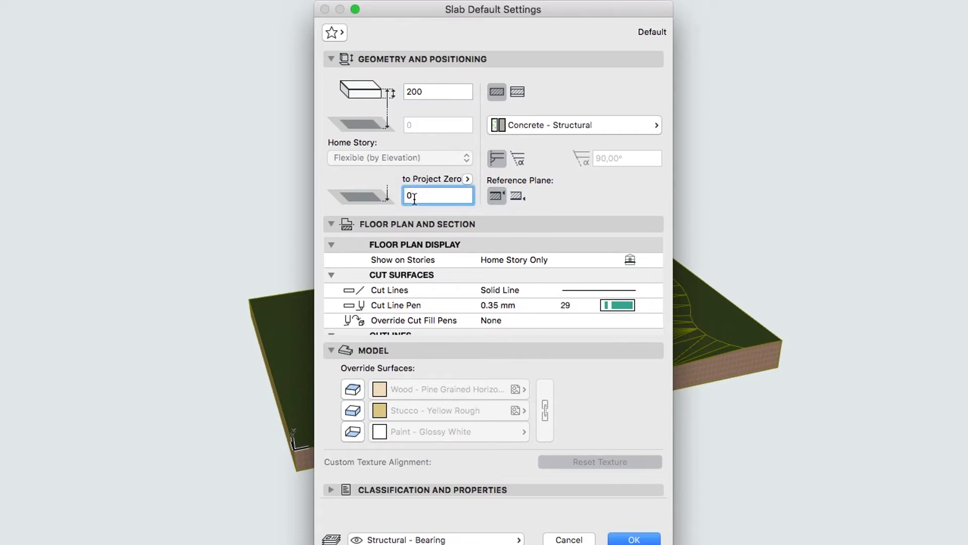
{"action": "type", "text": "-100"}
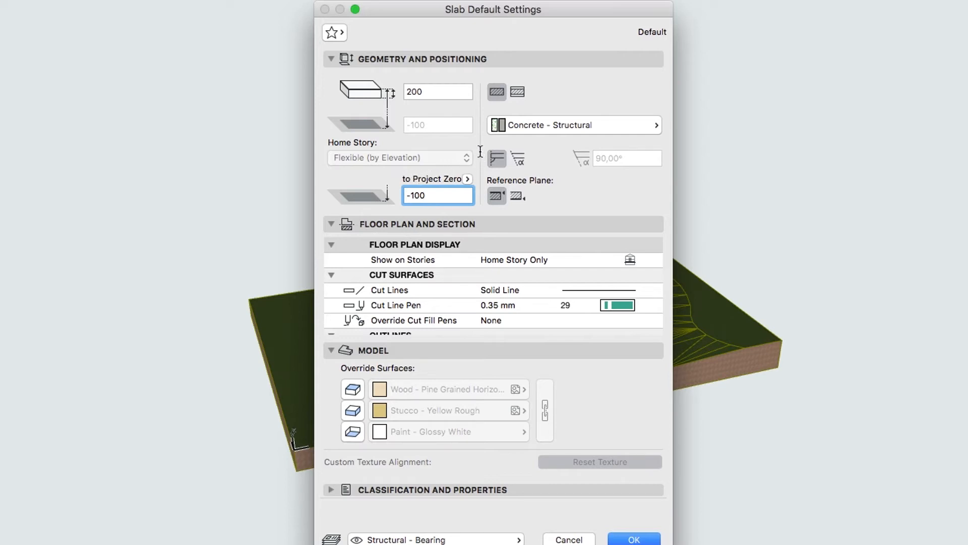
{"action": "mouse_move", "coordinate": [338, 135]}
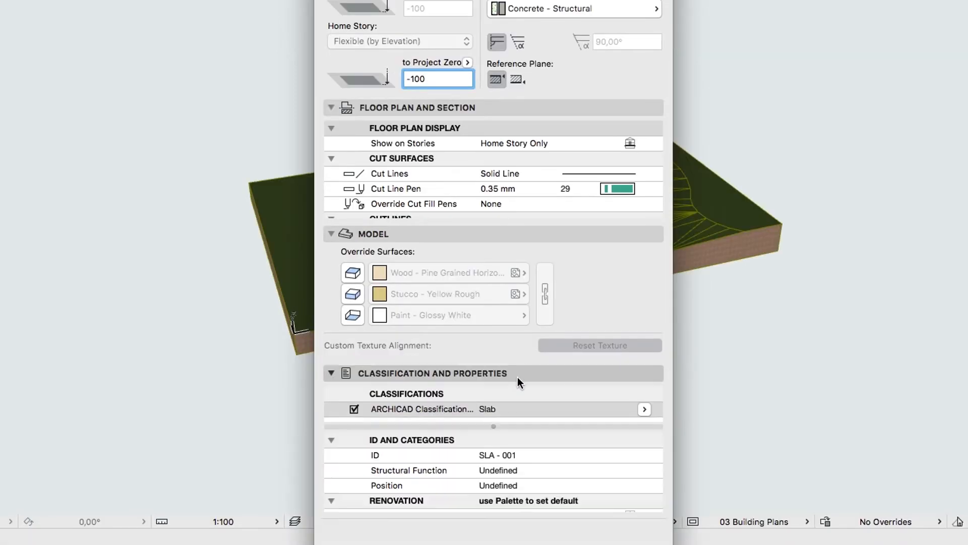
Set Structural Function to Load-Bearing Element and Position to Exterior, then confirm the slab settings
{"action": "scroll", "scroll_direction": "down", "scroll_amount": 3}
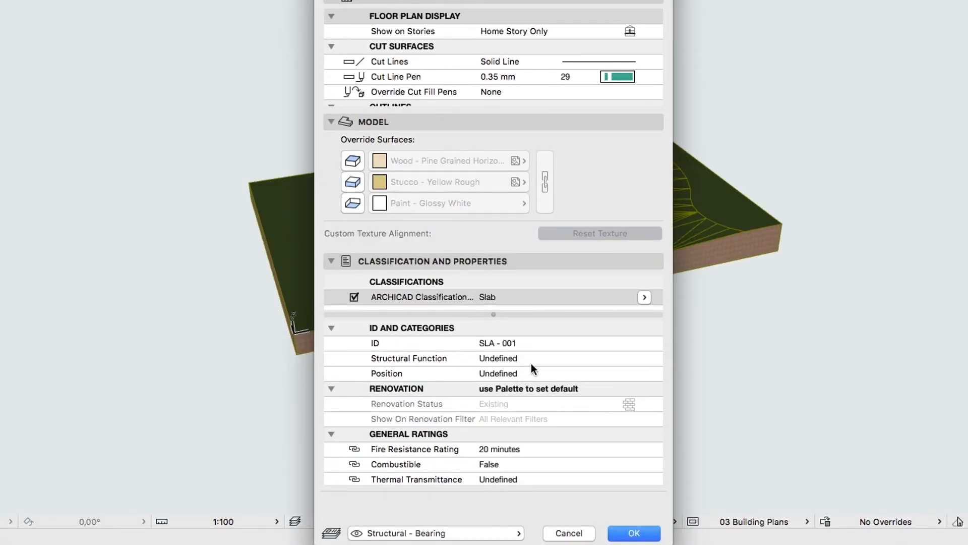
{"action": "left_click", "coordinate": [432, 358]}
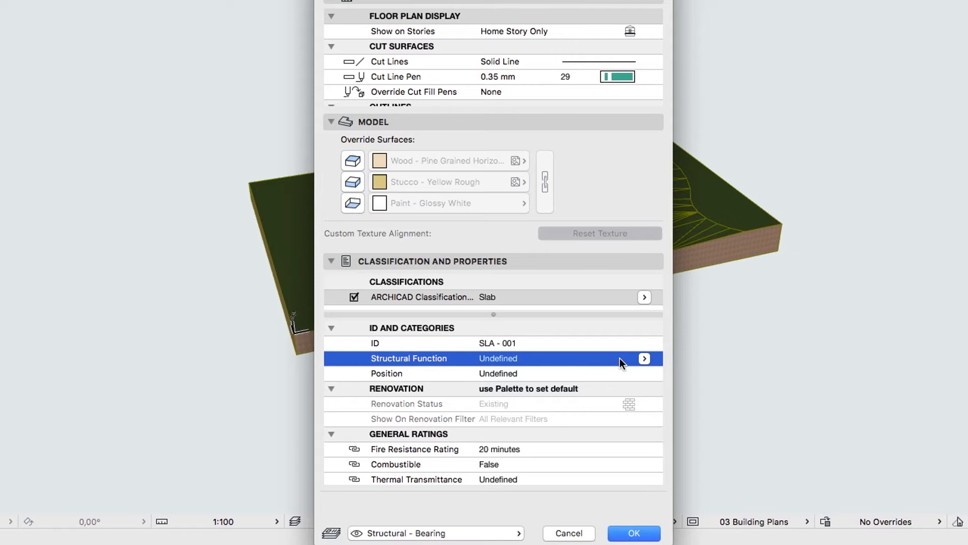
{"action": "left_click", "coordinate": [644, 358]}
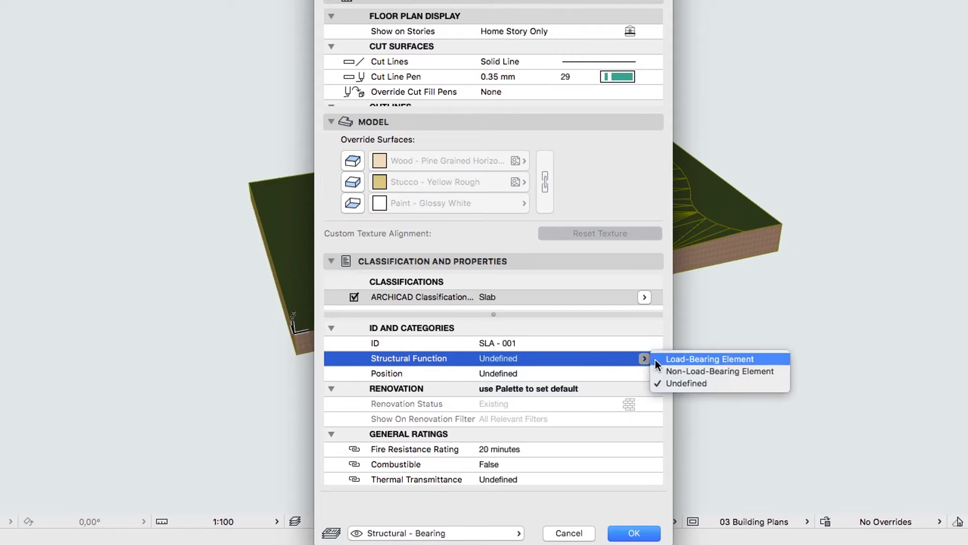
{"action": "left_click", "coordinate": [710, 359]}
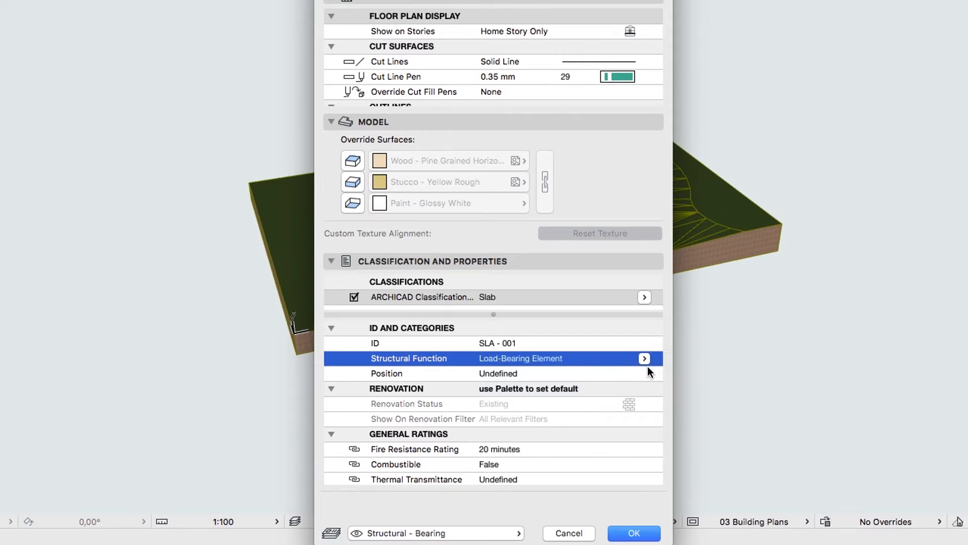
{"action": "left_click", "coordinate": [644, 373]}
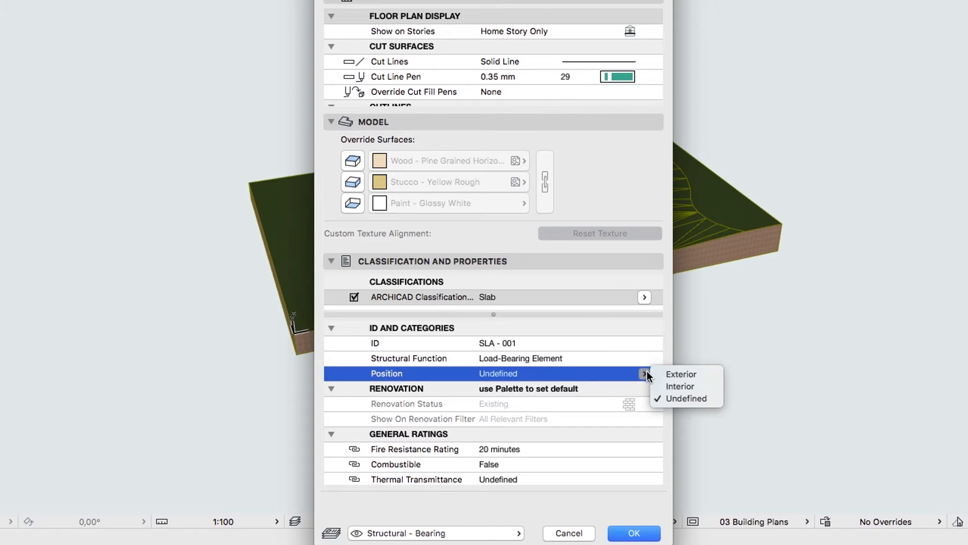
{"action": "left_click", "coordinate": [680, 374]}
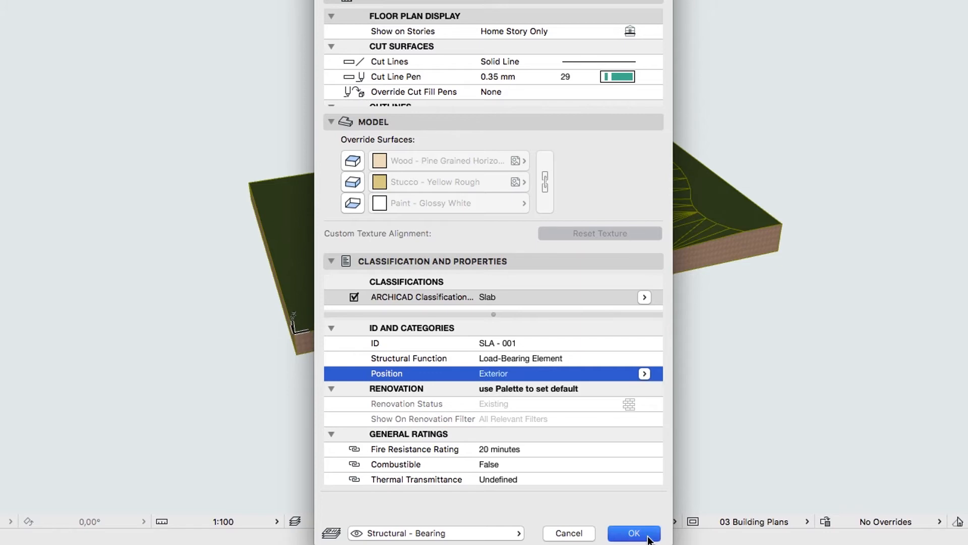
{"action": "left_click", "coordinate": [634, 533]}
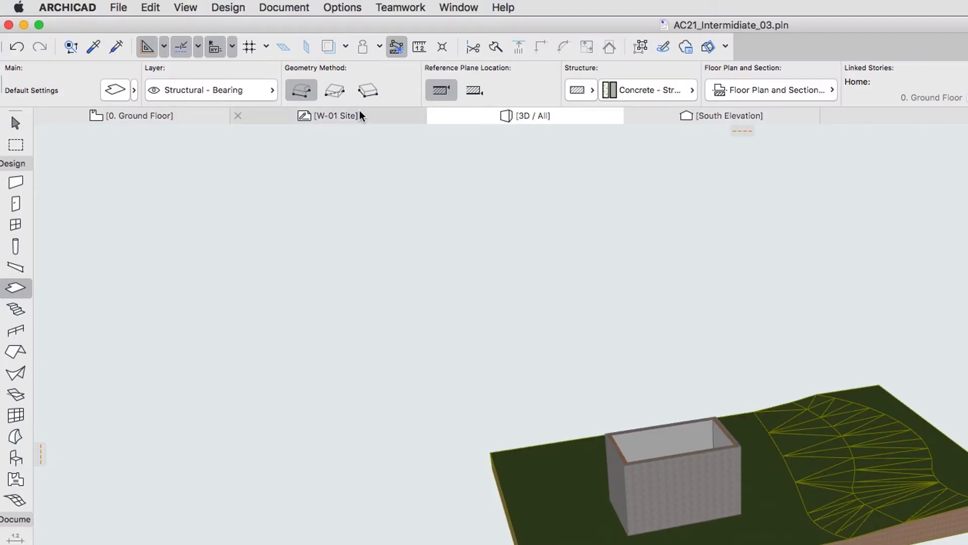
Place the slab inside the walls in the 3D window and orbit to inspect it
{"action": "left_click", "coordinate": [335, 91]}
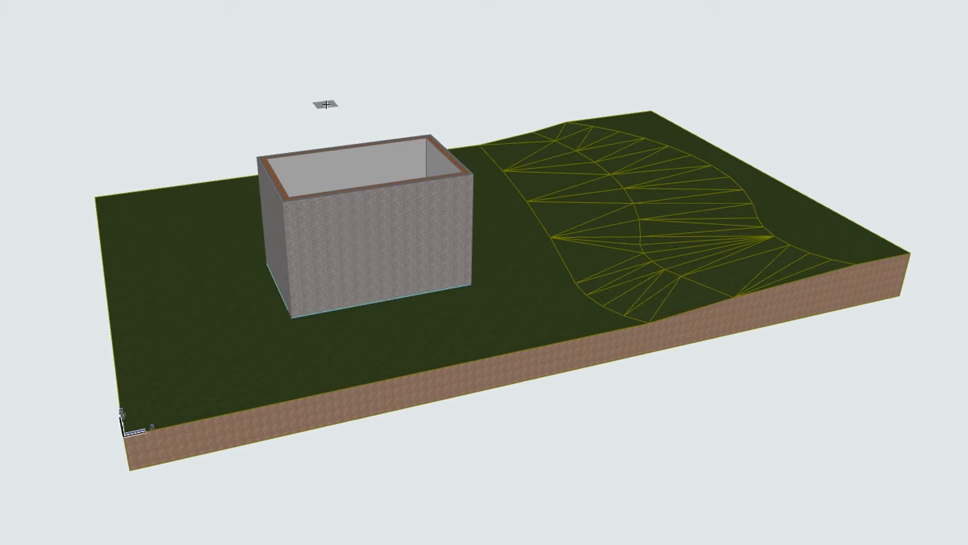
{"action": "left_click_drag", "start_coordinate": [333, 105], "coordinate": [345, 160]}
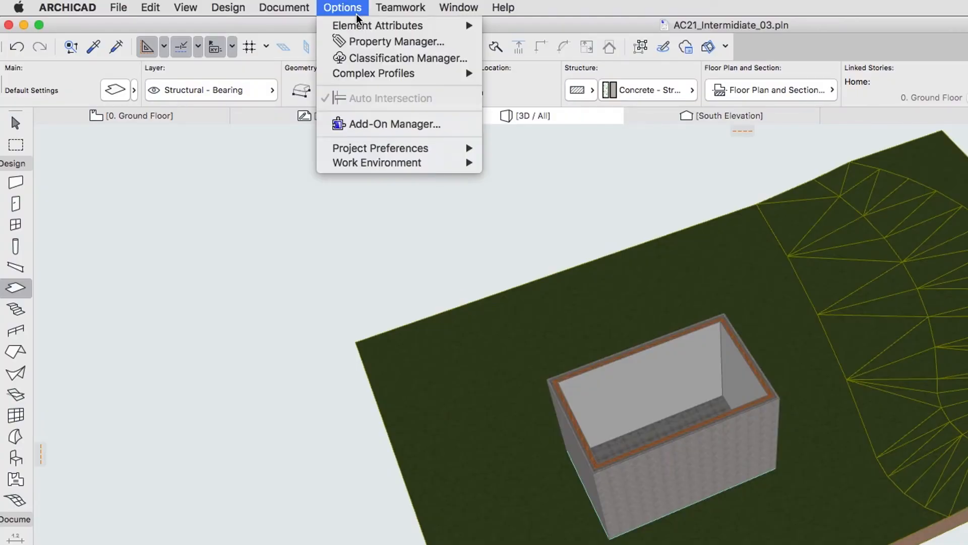
{"action": "mouse_move", "coordinate": [377, 26]}
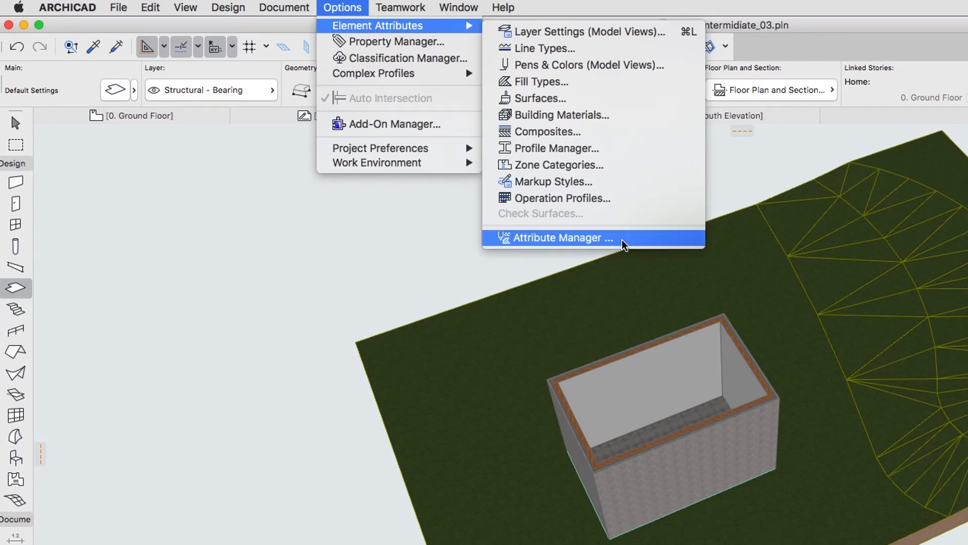
Open the Attribute Manager from Options > Element Attributes
{"action": "left_click", "coordinate": [562, 237]}
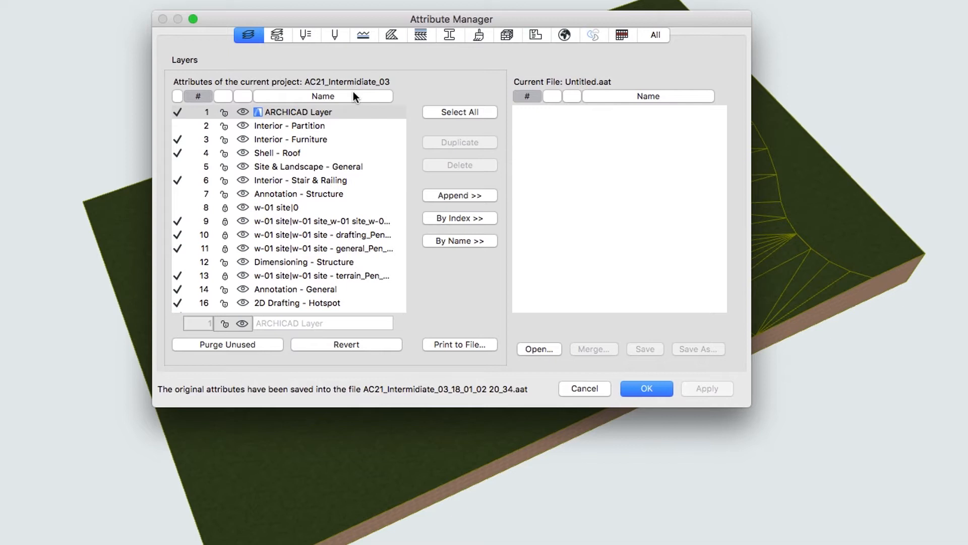
{"action": "mouse_move", "coordinate": [355, 68]}
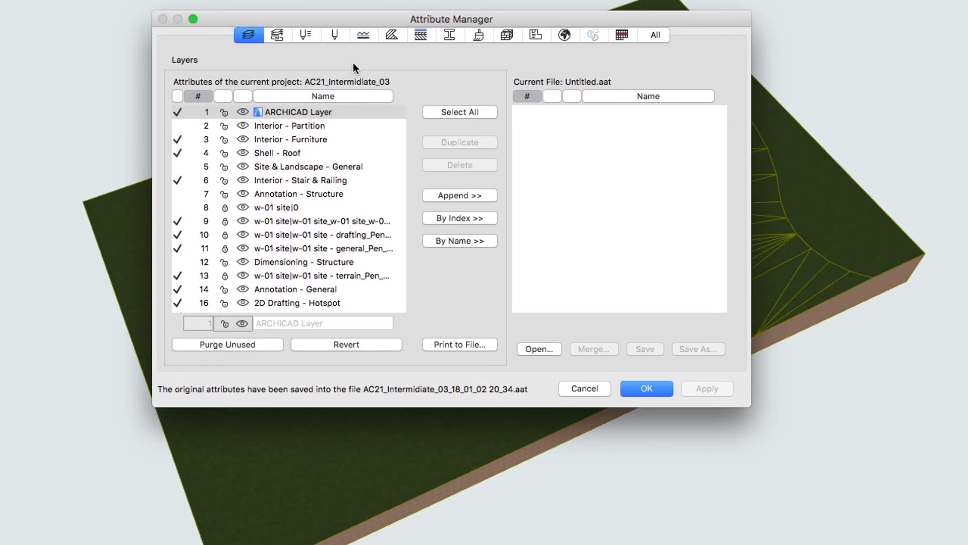
Browse layer combinations, pen sets, pens, surfaces and finally building materials
{"action": "left_click", "coordinate": [277, 35]}
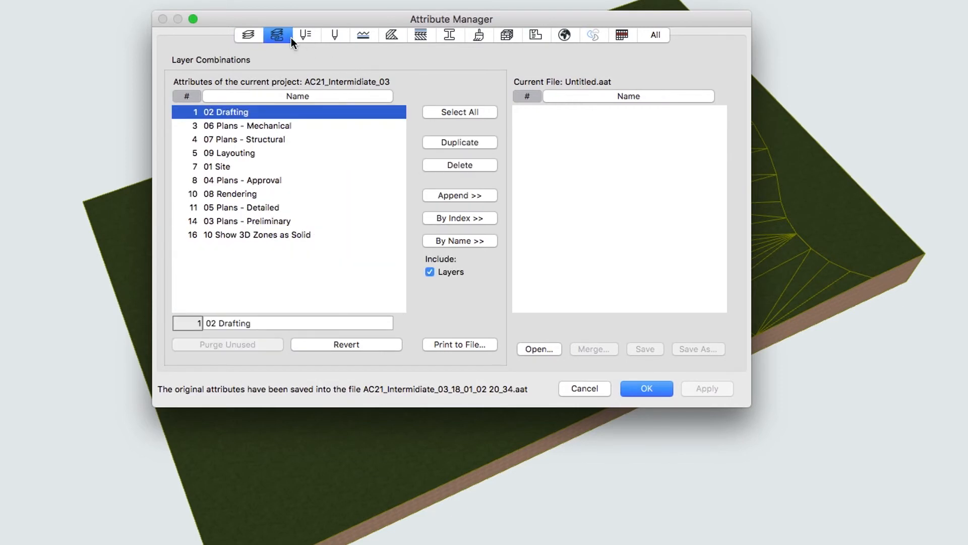
{"action": "left_click", "coordinate": [305, 34]}
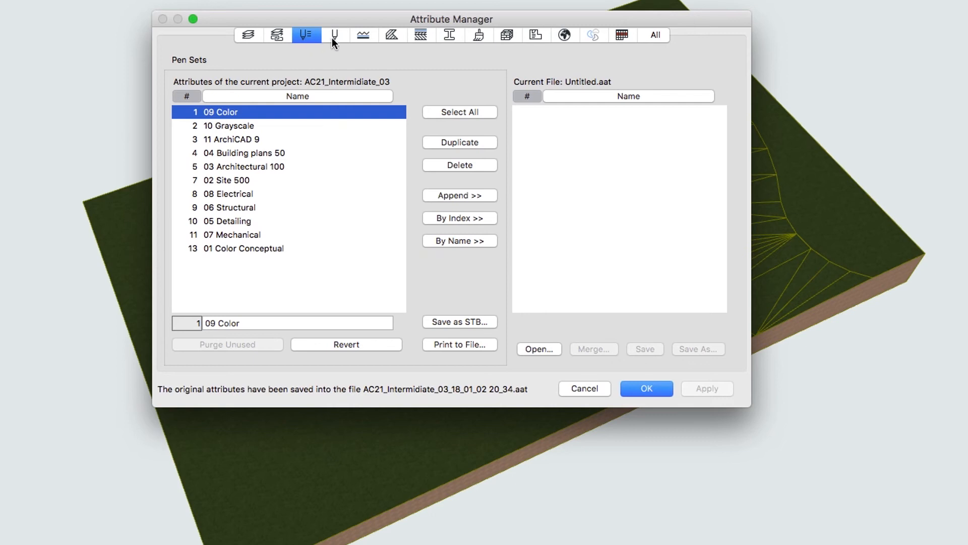
{"action": "left_click", "coordinate": [334, 34]}
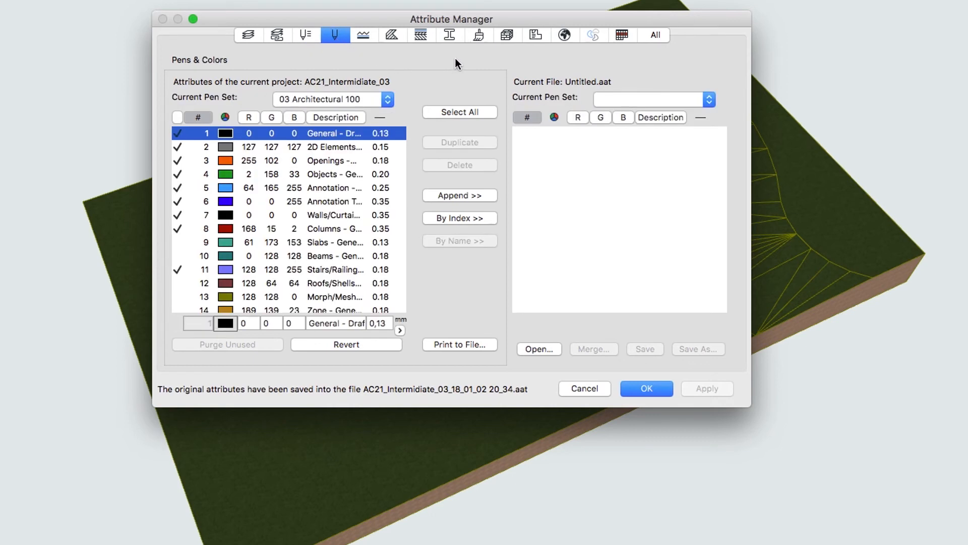
{"action": "left_click", "coordinate": [479, 35]}
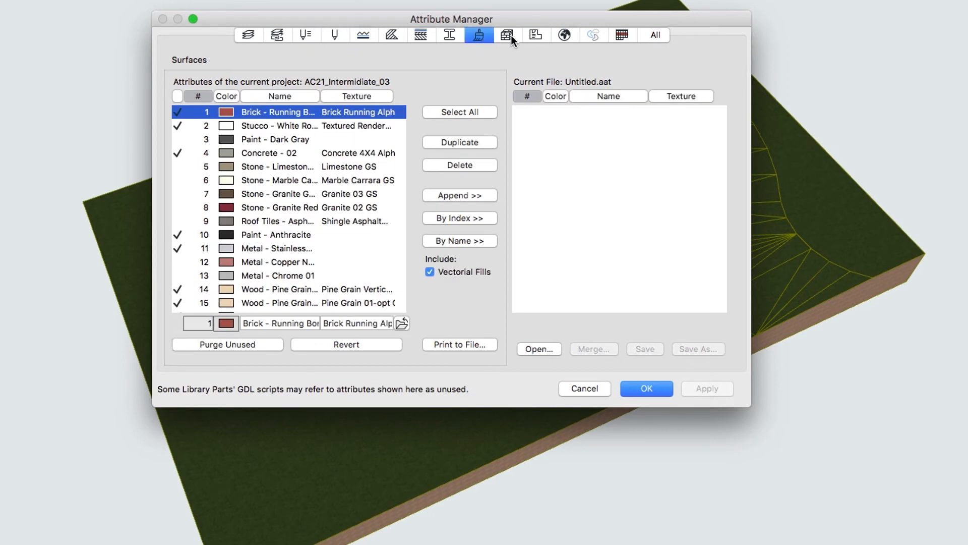
{"action": "left_click", "coordinate": [507, 34]}
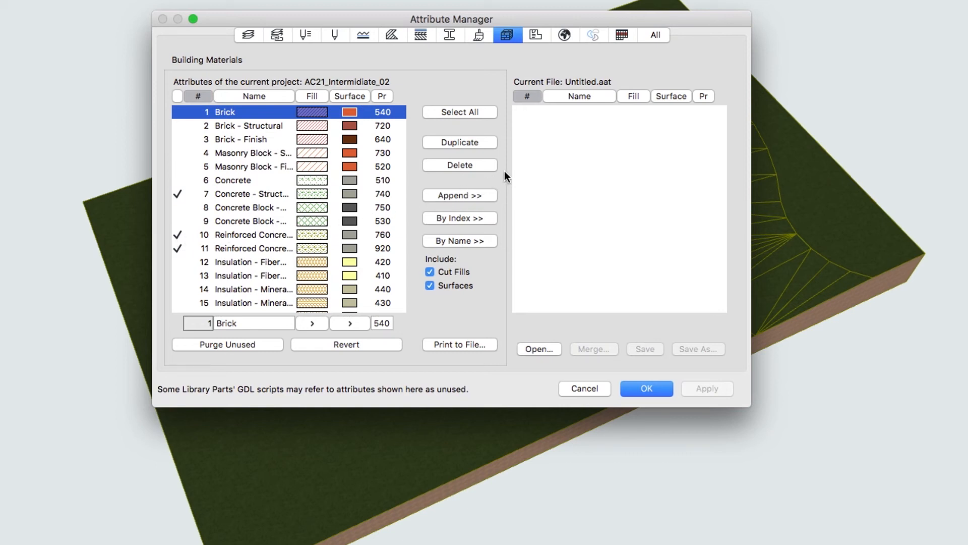
{"action": "mouse_move", "coordinate": [701, 77]}
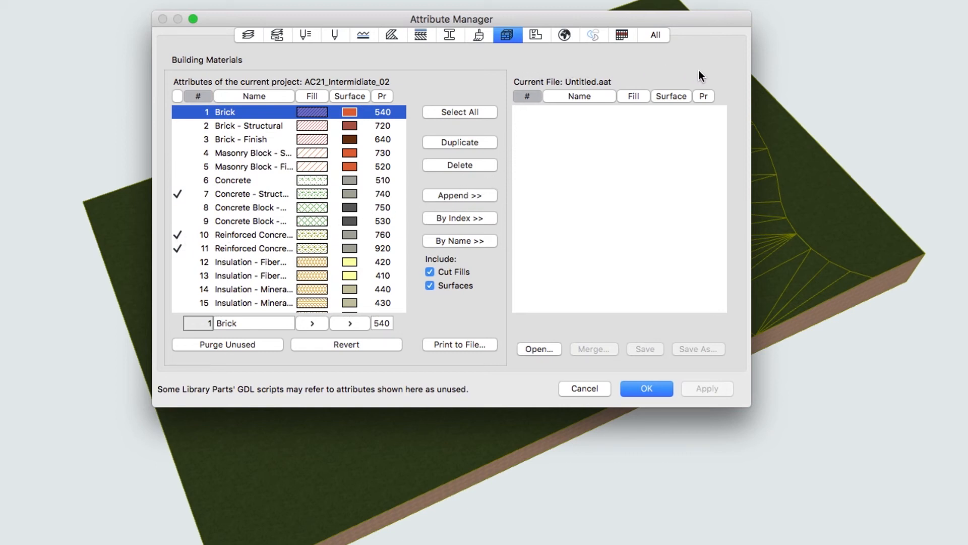
{"action": "mouse_move", "coordinate": [718, 316]}
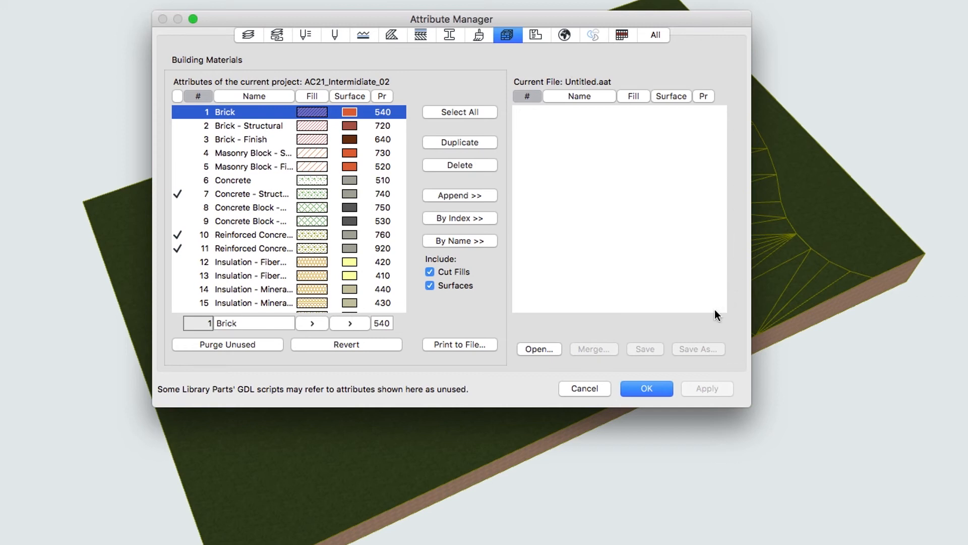
{"action": "mouse_move", "coordinate": [515, 255]}
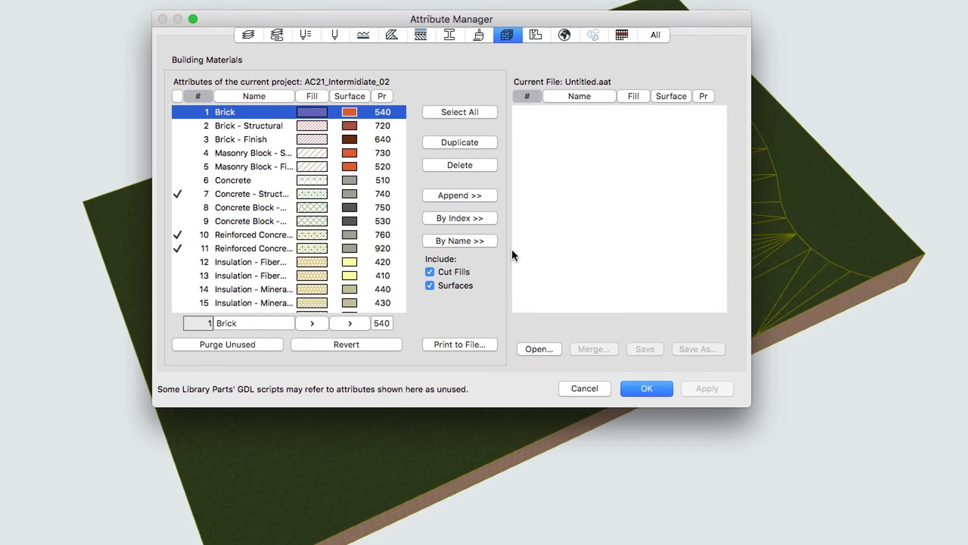
{"action": "mouse_move", "coordinate": [460, 108]}
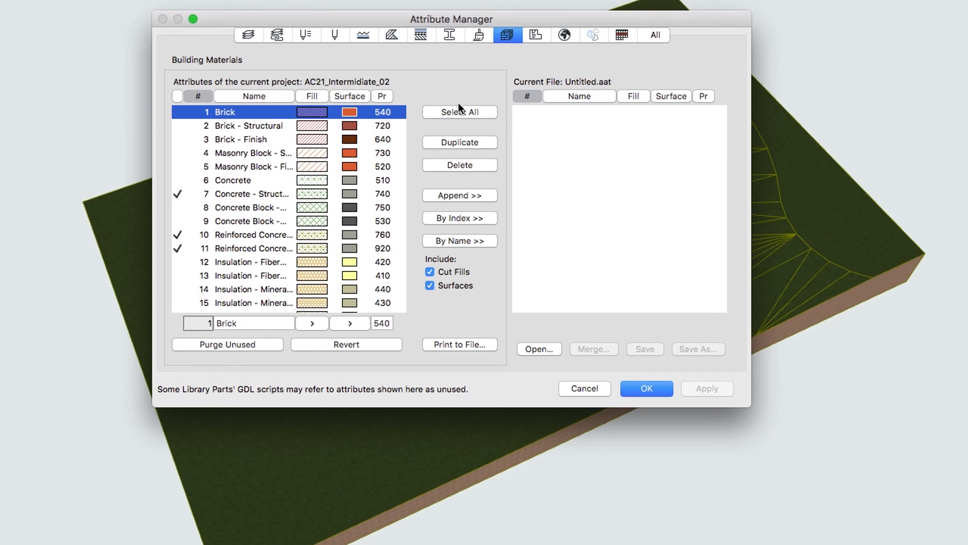
{"action": "mouse_move", "coordinate": [428, 44]}
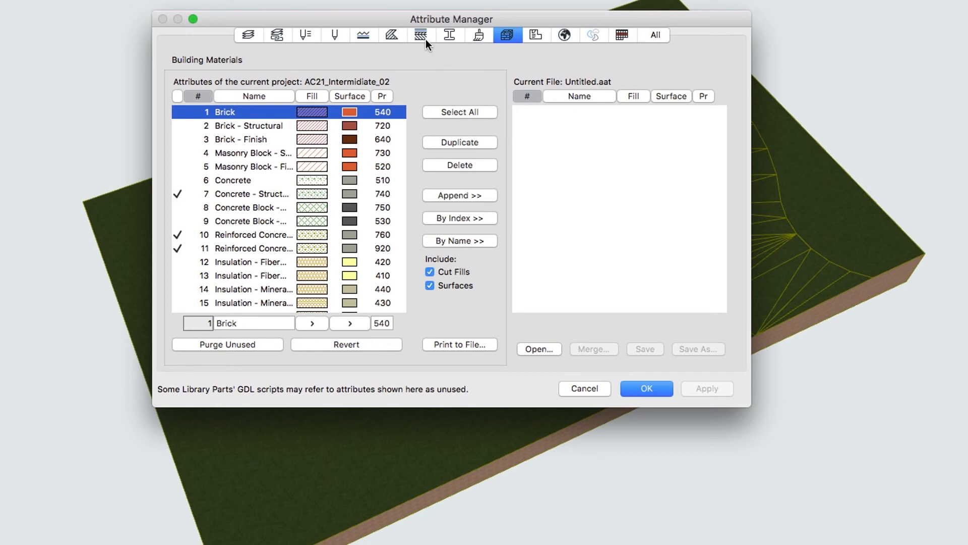
On the Composite Structures tab, open Existing Project.pln from Training Files
{"action": "left_click", "coordinate": [421, 35]}
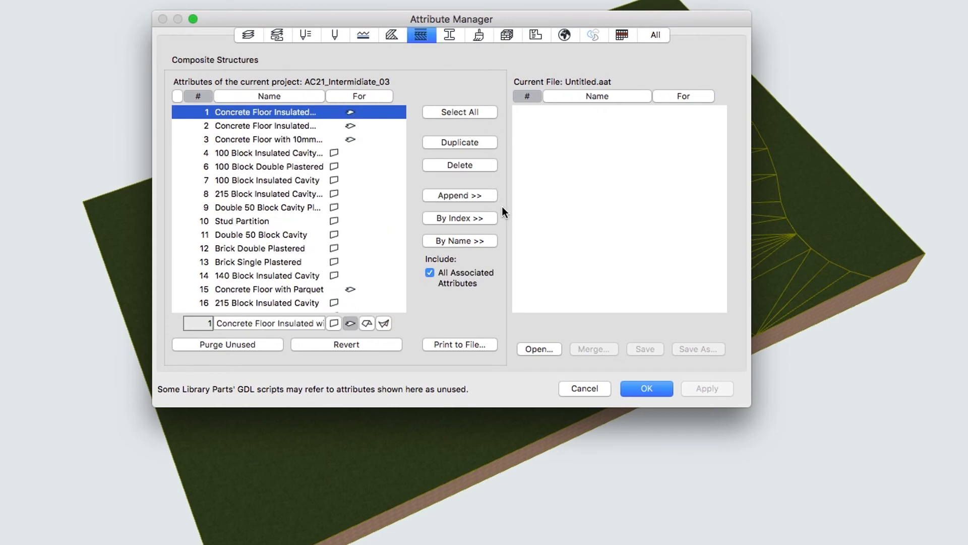
{"action": "left_click", "coordinate": [538, 349]}
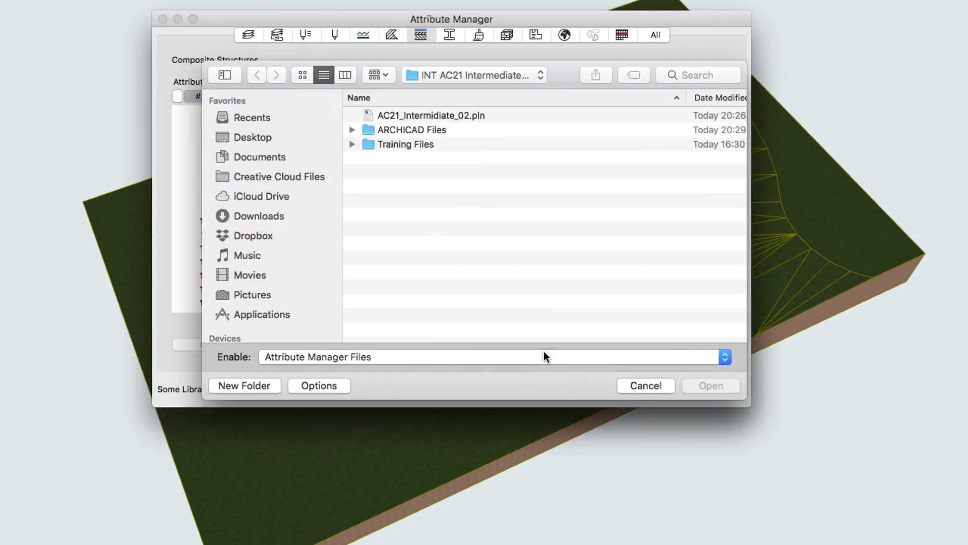
{"action": "mouse_move", "coordinate": [491, 221]}
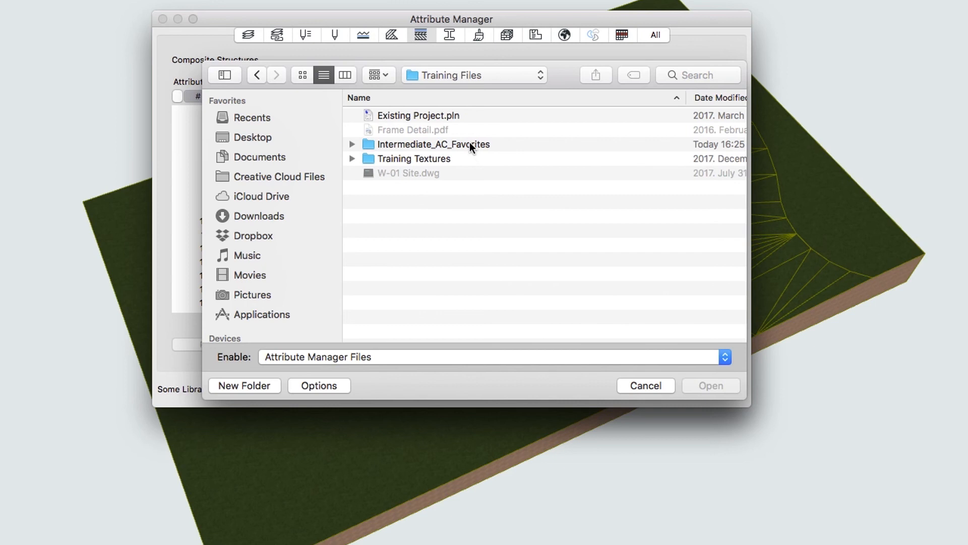
{"action": "left_click", "coordinate": [418, 115]}
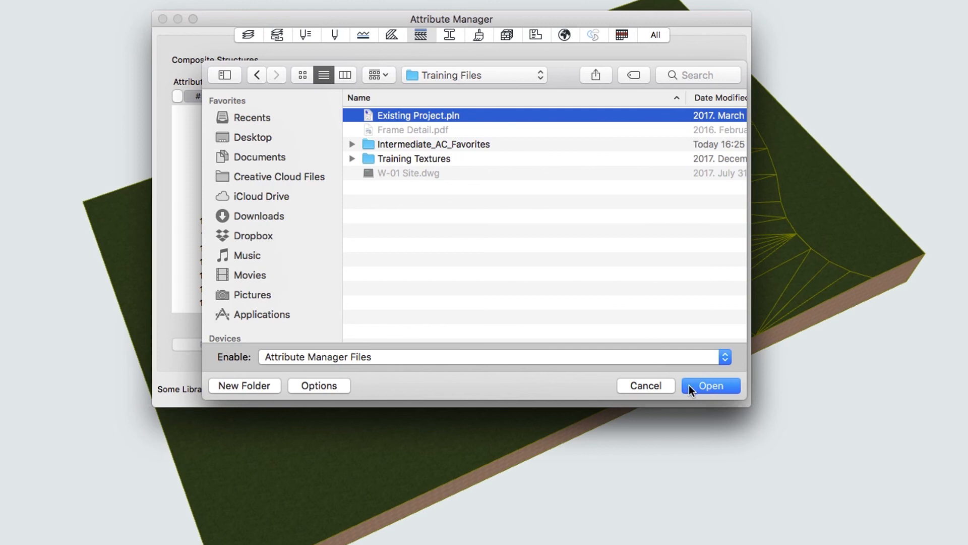
{"action": "left_click", "coordinate": [710, 385]}
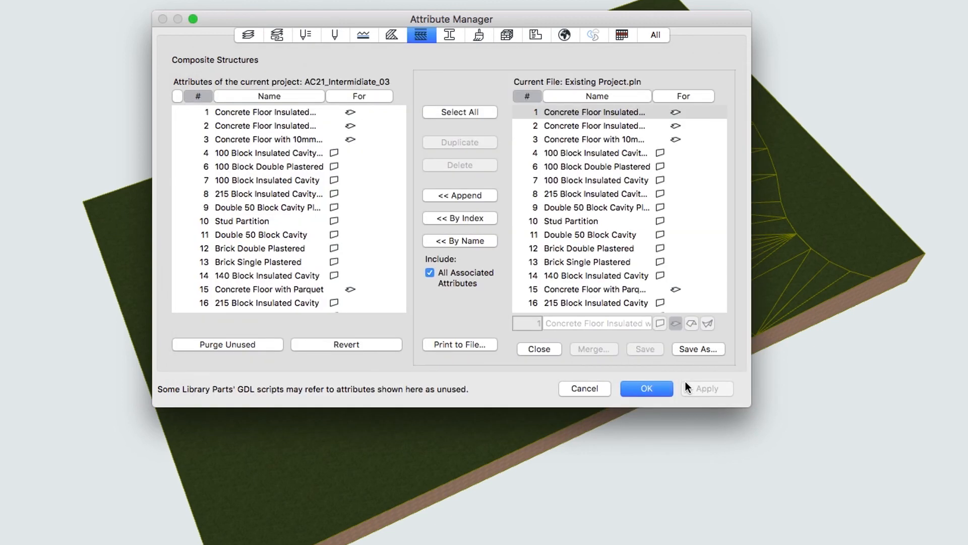
Append Exterior Pavement without associated attributes and confirm to see the pending changes
{"action": "scroll", "scroll_direction": "down", "scroll_amount": 3}
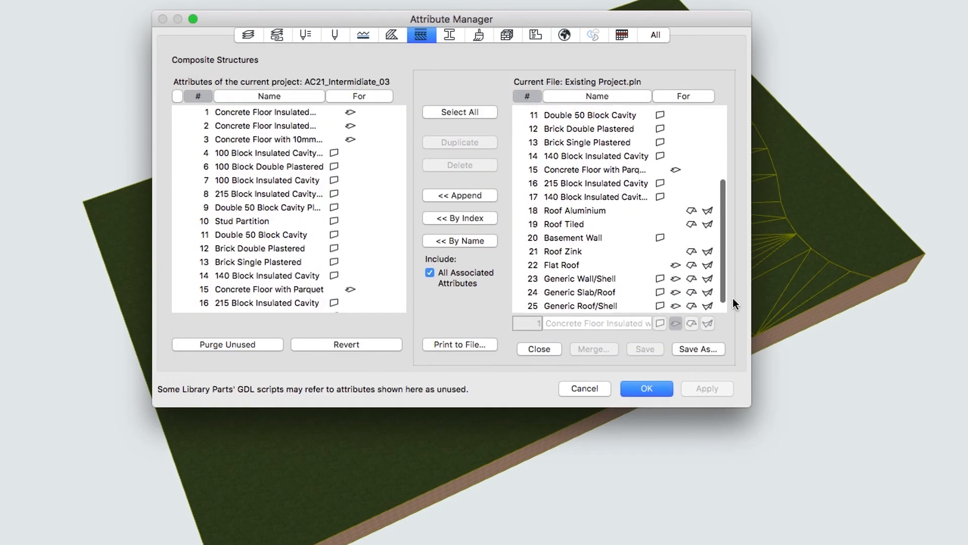
{"action": "scroll", "scroll_direction": "down", "scroll_amount": 3}
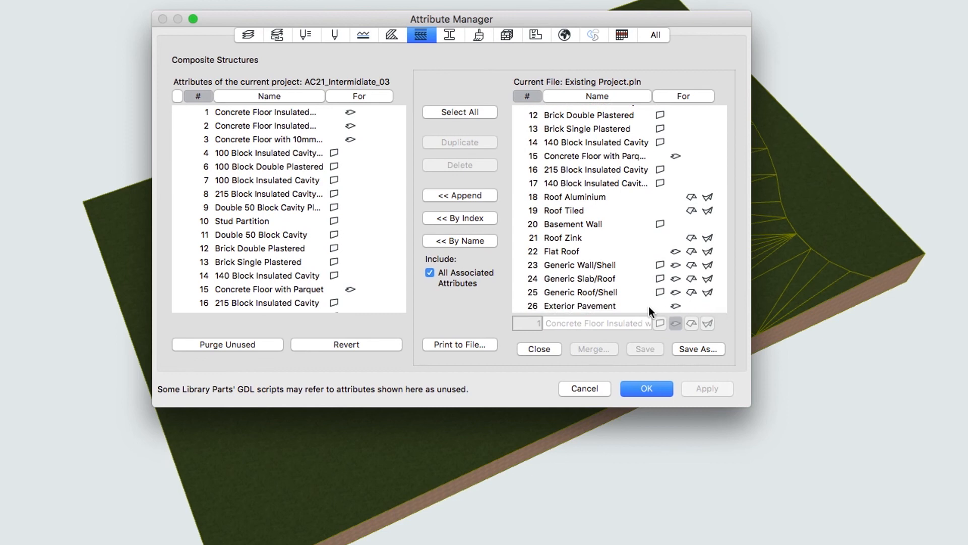
{"action": "left_click", "coordinate": [580, 306]}
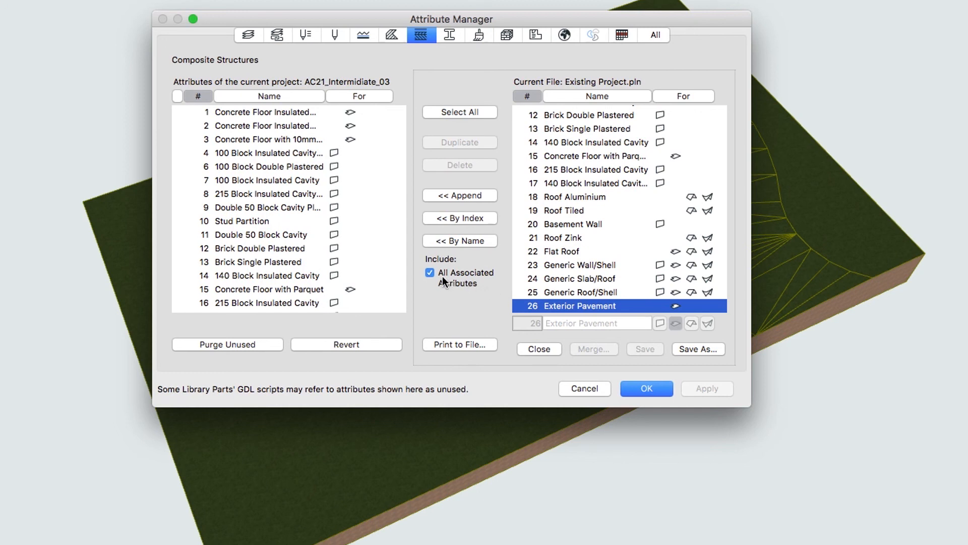
{"action": "left_click", "coordinate": [430, 273]}
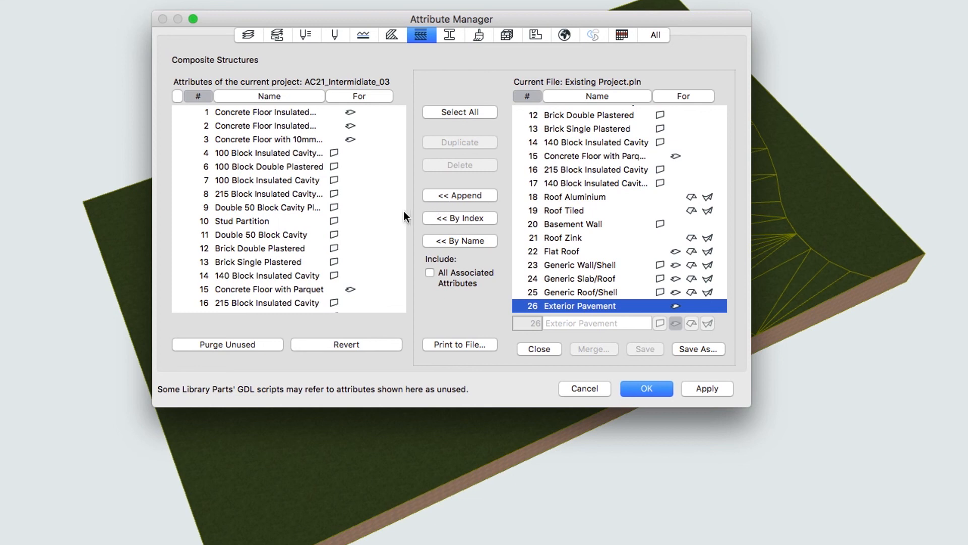
{"action": "scroll", "scroll_direction": "down", "scroll_amount": 3}
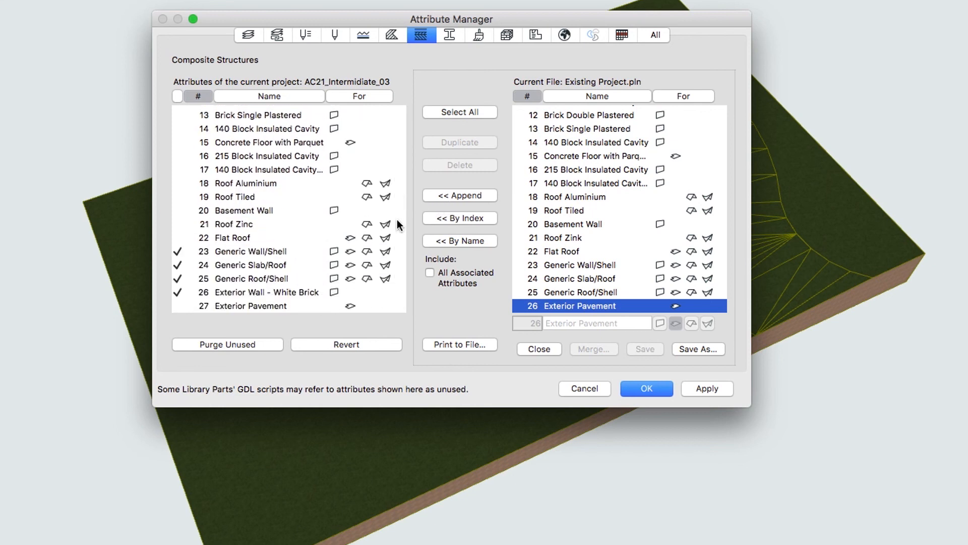
{"action": "mouse_move", "coordinate": [370, 333]}
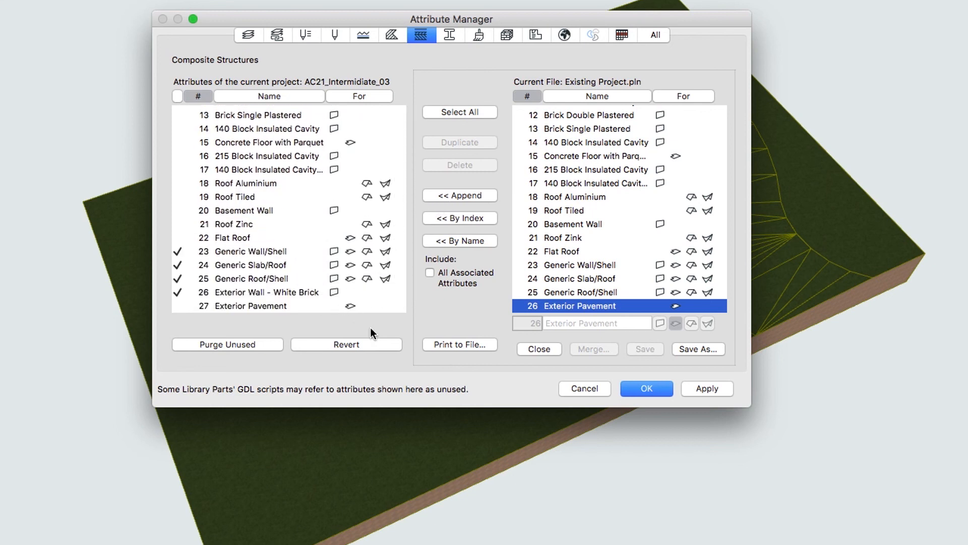
{"action": "left_click", "coordinate": [647, 389]}
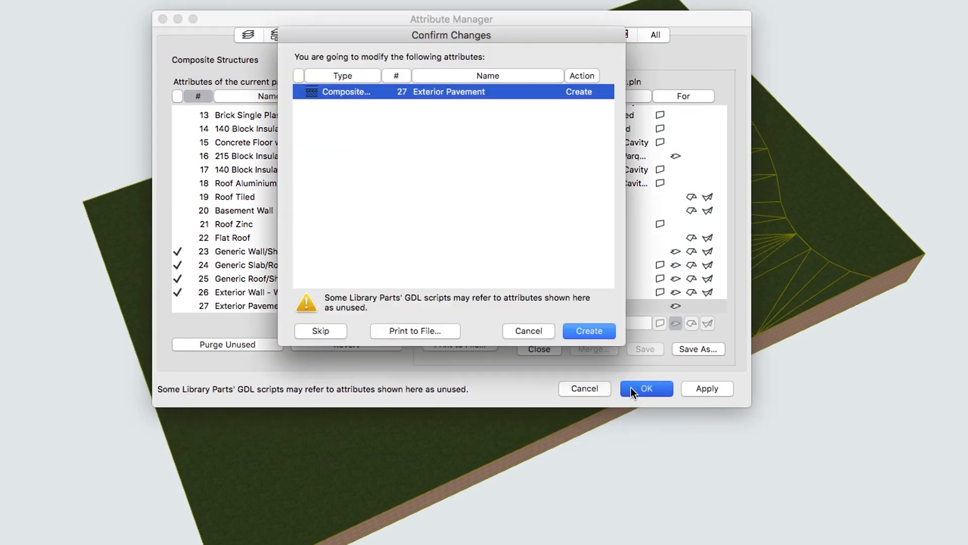
{"action": "mouse_move", "coordinate": [614, 362]}
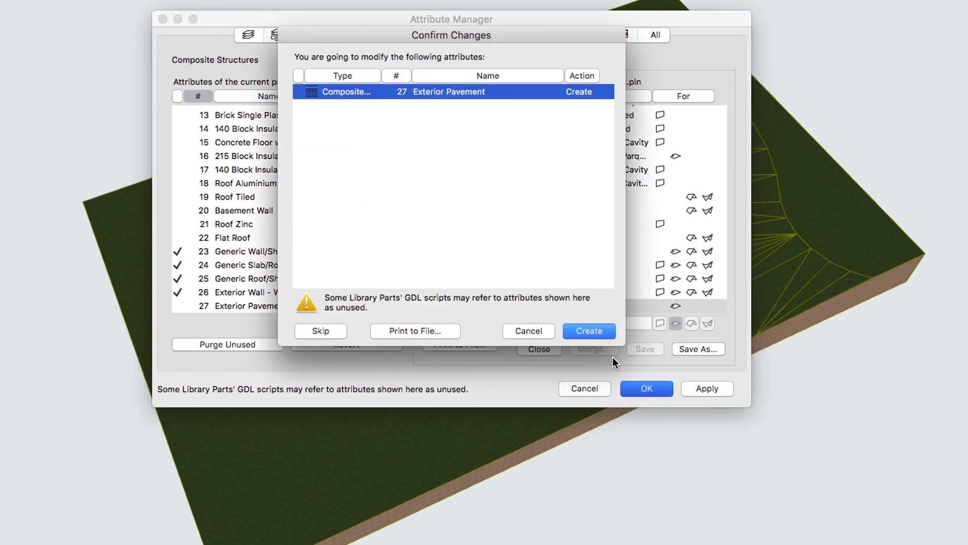